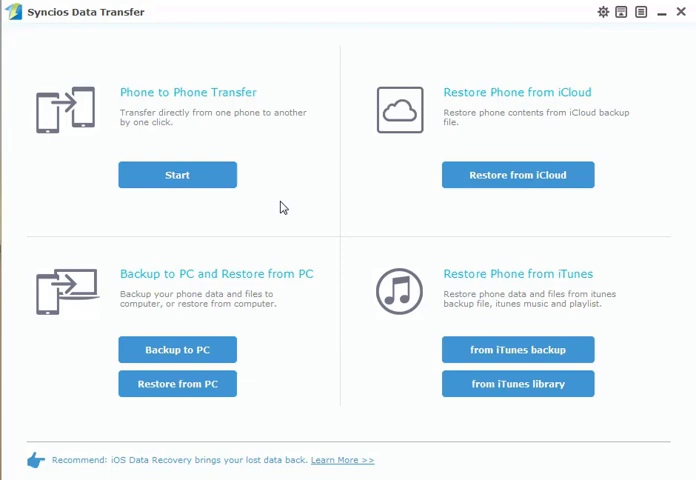
pyautogui.moveTo(616, 126)
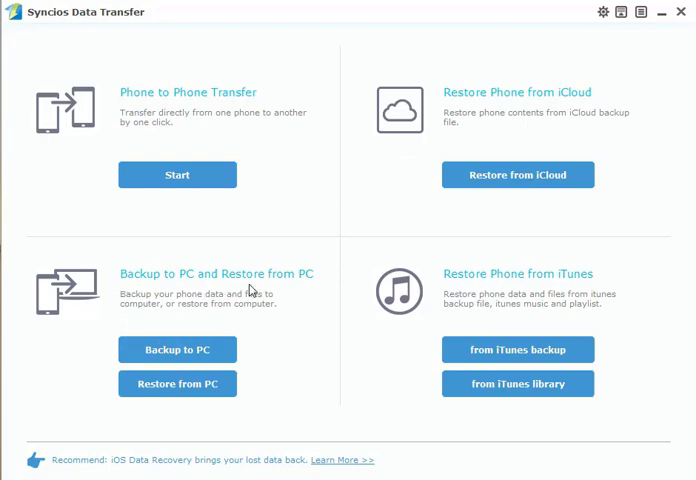
pyautogui.moveTo(598, 288)
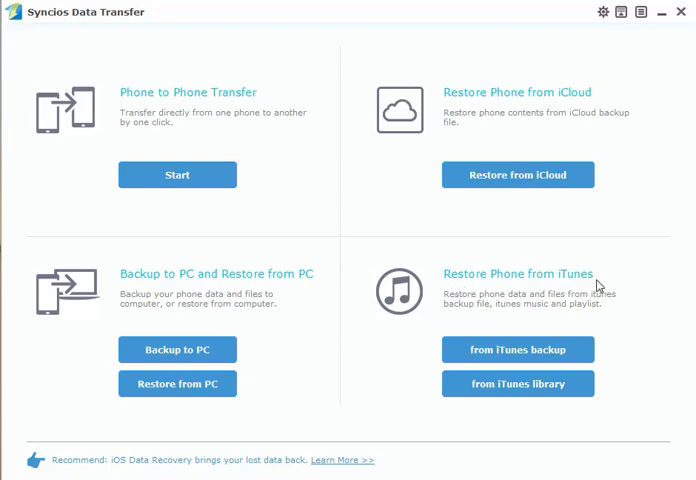
pyautogui.moveTo(192, 218)
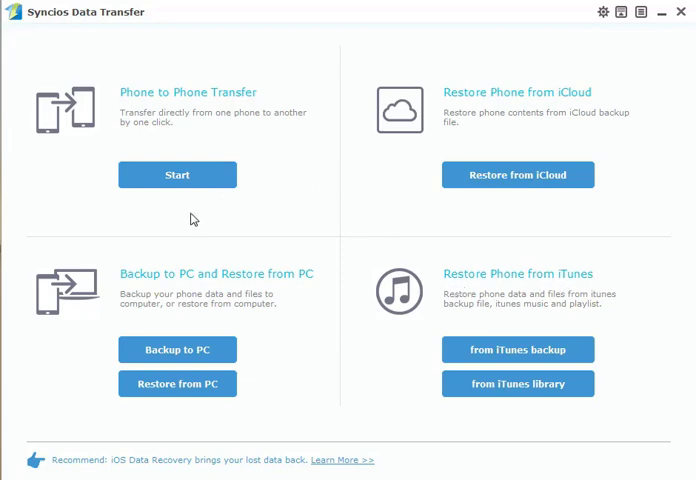
pyautogui.moveTo(160, 184)
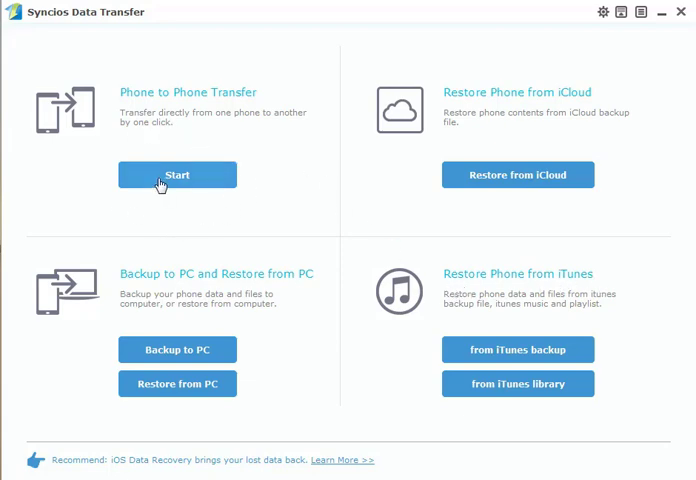
# Start Phone to Phone Transfer and, after two flips, keep Samsung as source and vivo as target.
pyautogui.click(176, 174)
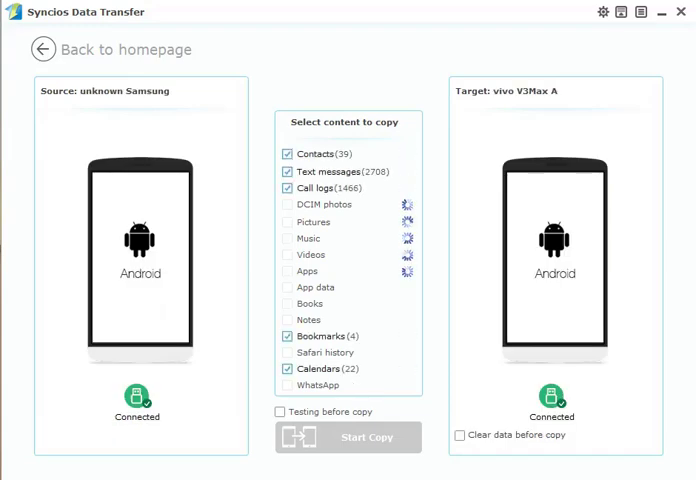
pyautogui.click(288, 204)
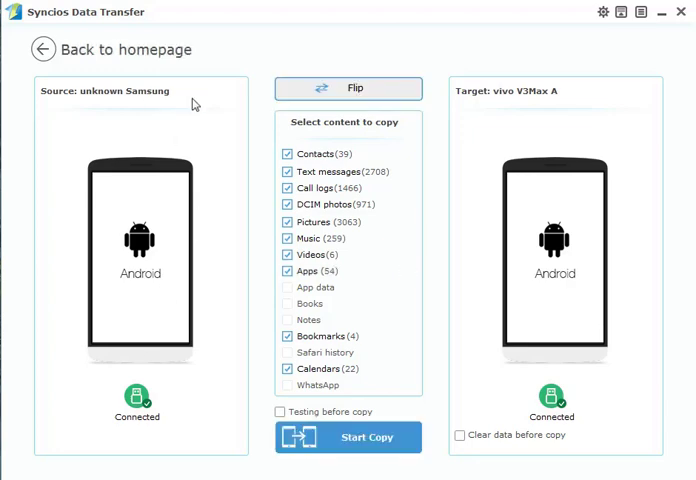
pyautogui.moveTo(504, 110)
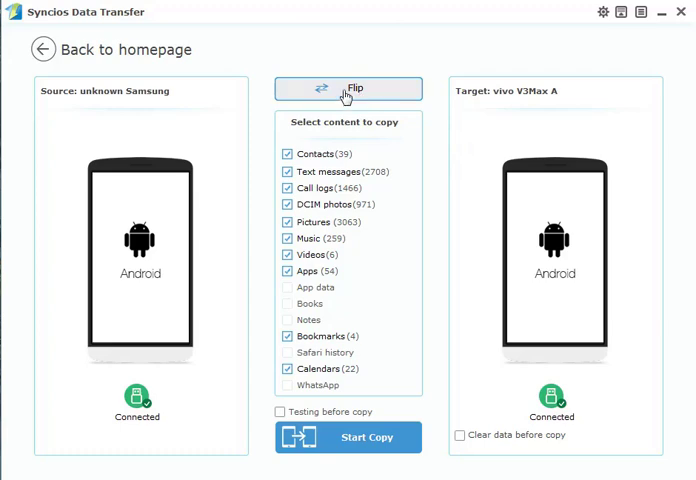
pyautogui.click(348, 88)
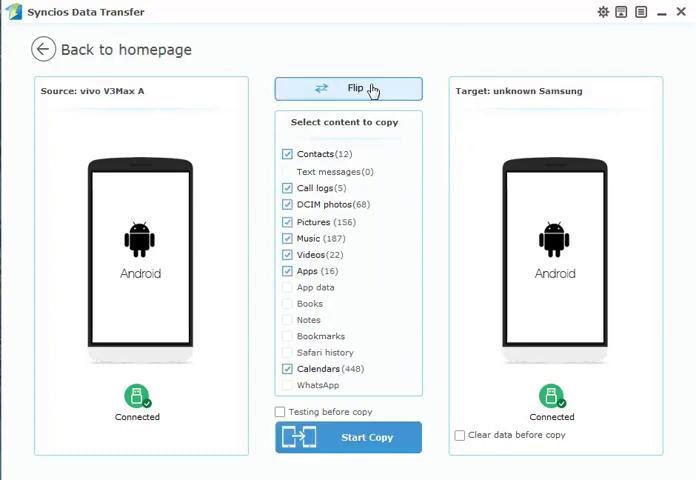
pyautogui.click(348, 88)
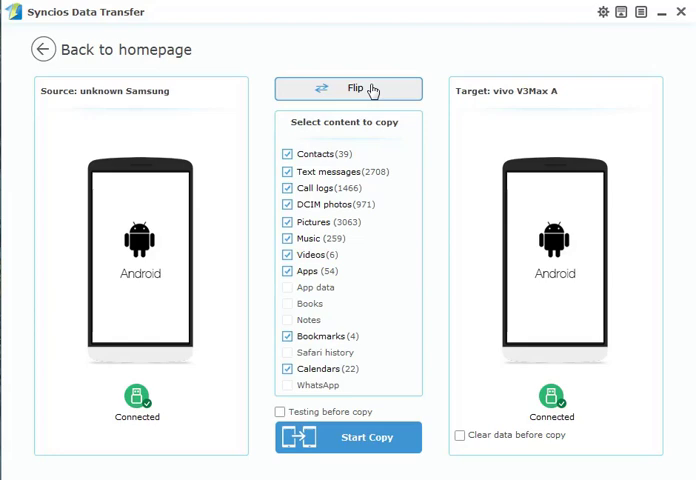
pyautogui.moveTo(424, 50)
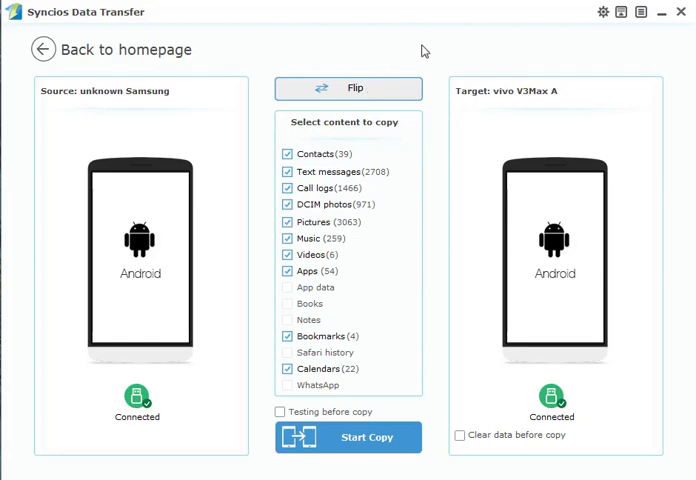
pyautogui.moveTo(372, 144)
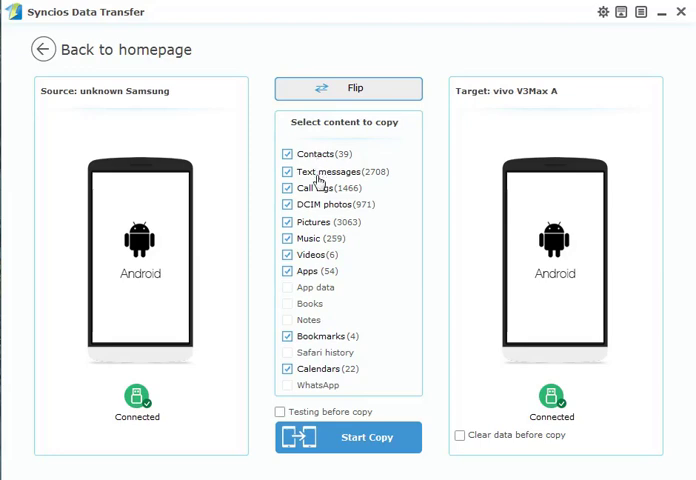
pyautogui.moveTo(344, 216)
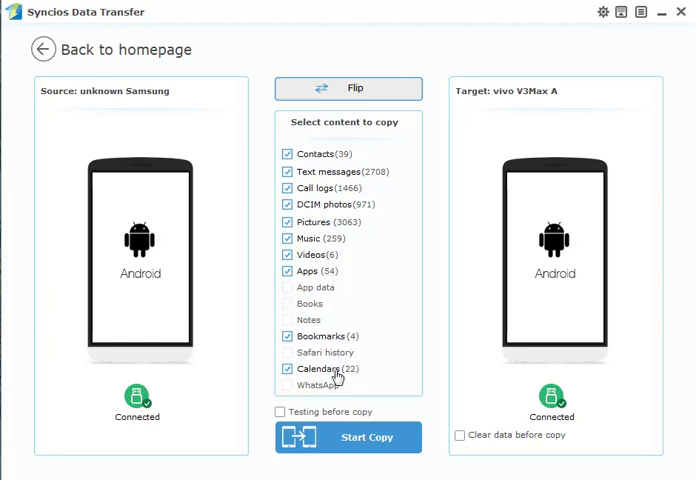
pyautogui.moveTo(380, 336)
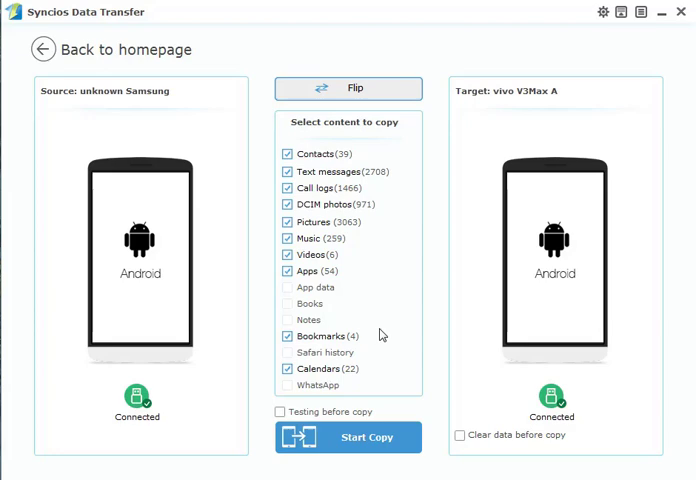
pyautogui.moveTo(364, 246)
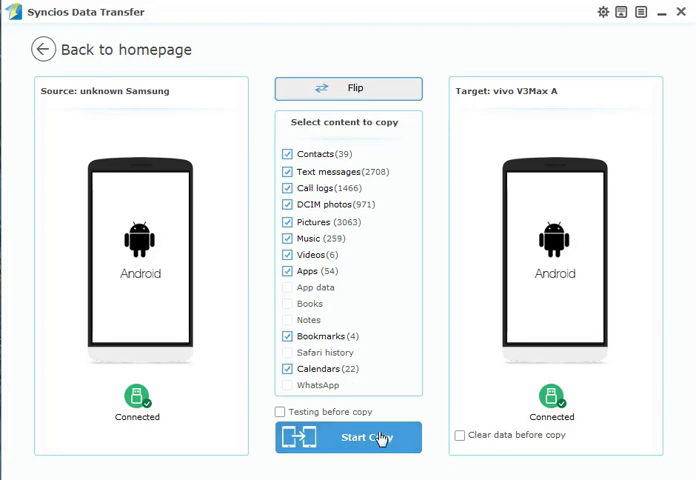
# Keep only Contacts checked and begin copying the 39 contacts to the vivo phone.
pyautogui.click(286, 172)
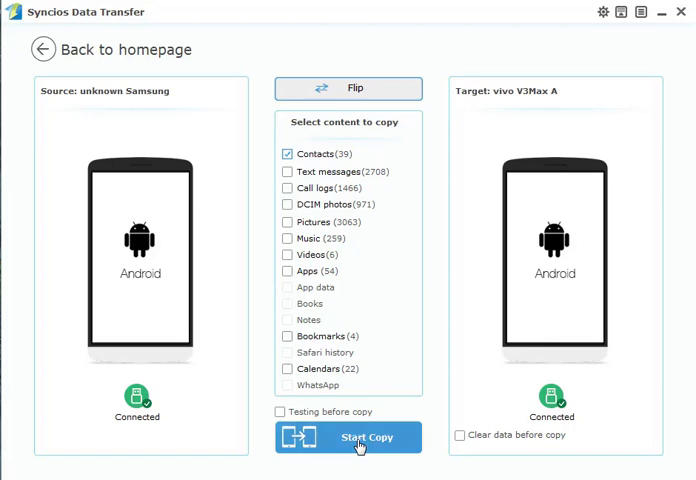
pyautogui.click(348, 436)
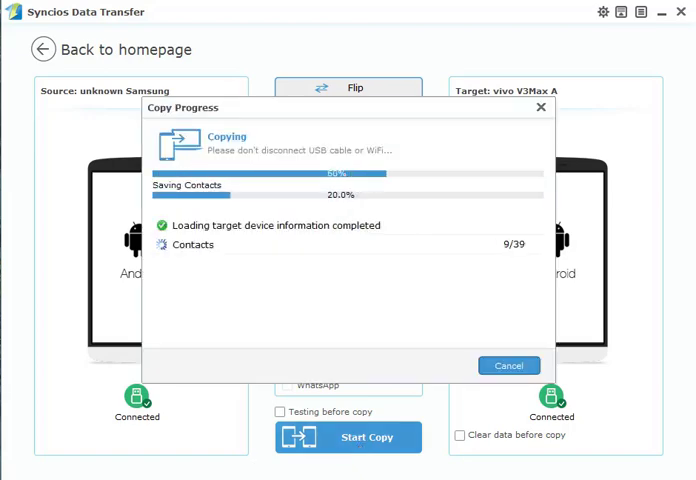